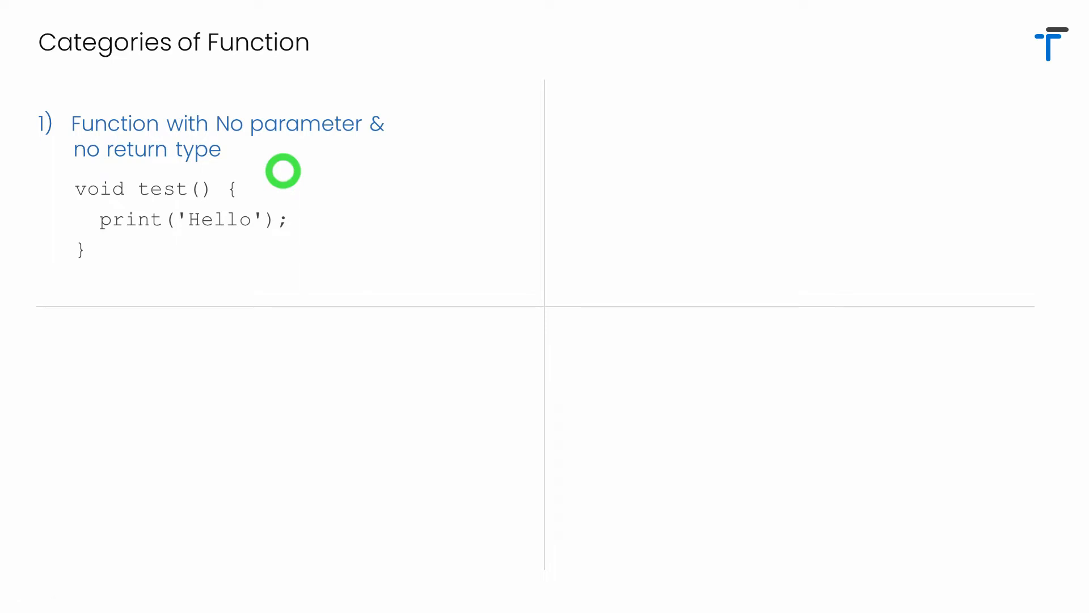
pyautogui.moveTo(193, 196)
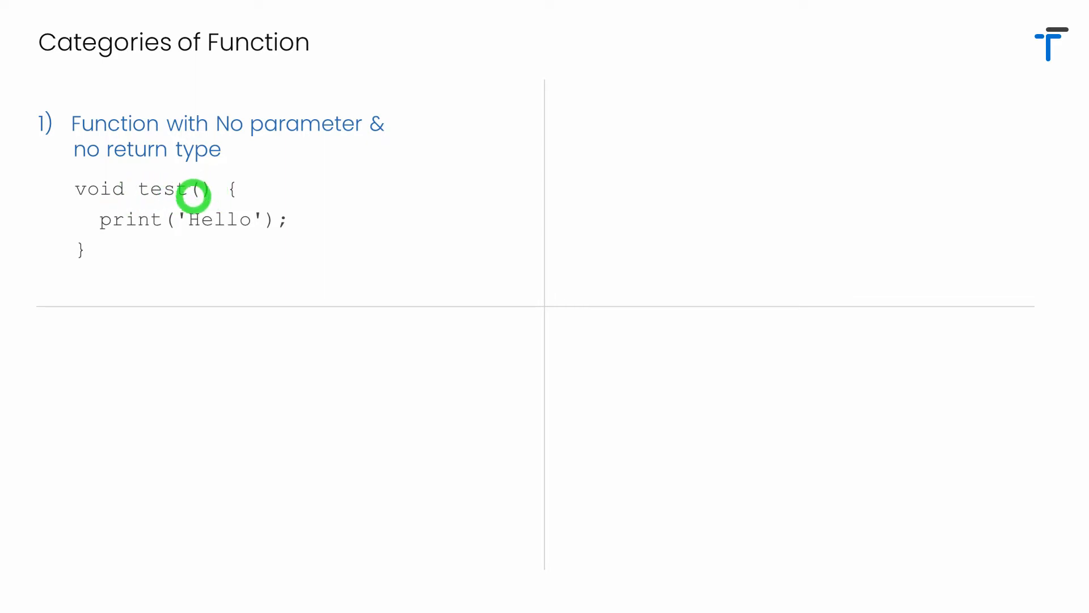